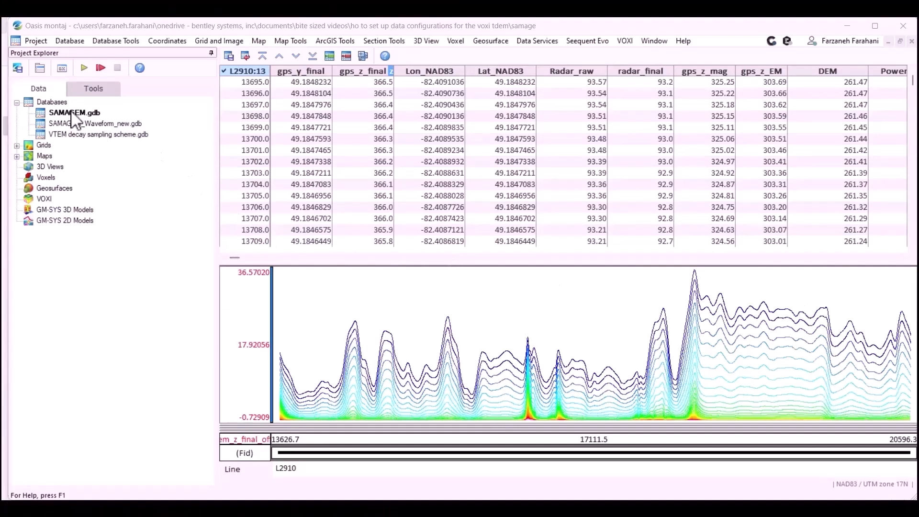
- Open the SAMAGEM_Waveform_new.gdb database from the Project Explorer
{"action": "left_click", "coordinate": [97, 124]}
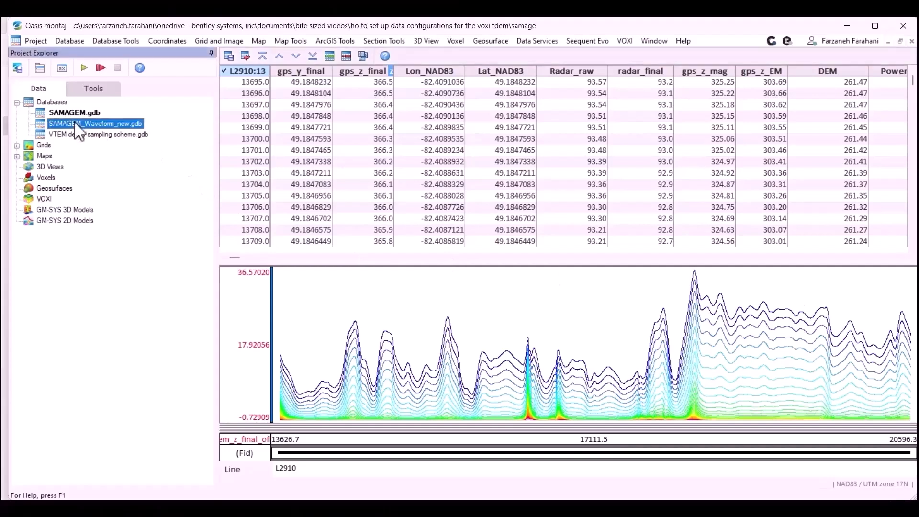
{"action": "double_click", "coordinate": [95, 123]}
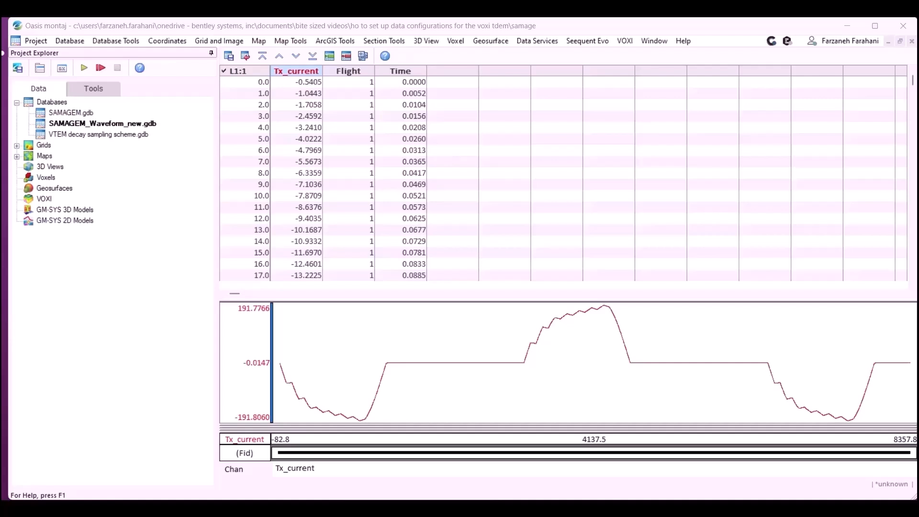
- Save the waveform database as WF_edited.gdb
{"action": "left_click", "coordinate": [237, 71]}
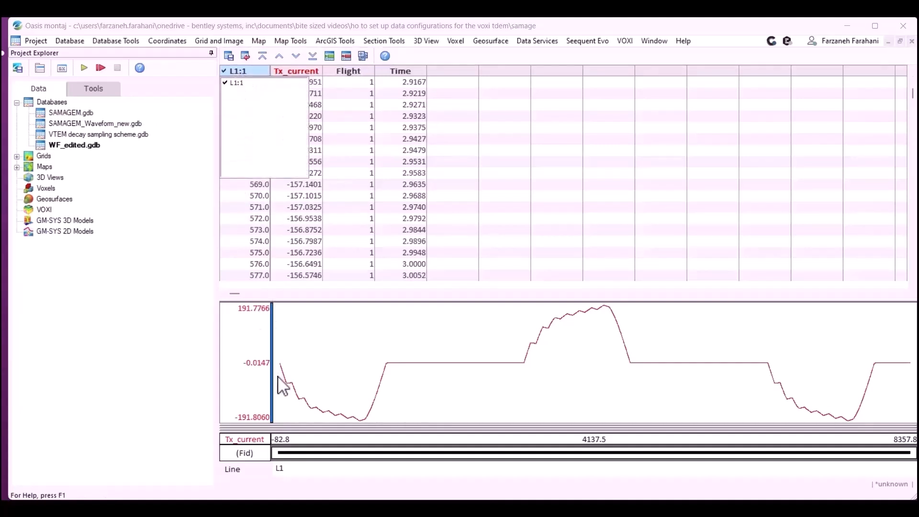
{"action": "mouse_move", "coordinate": [456, 378]}
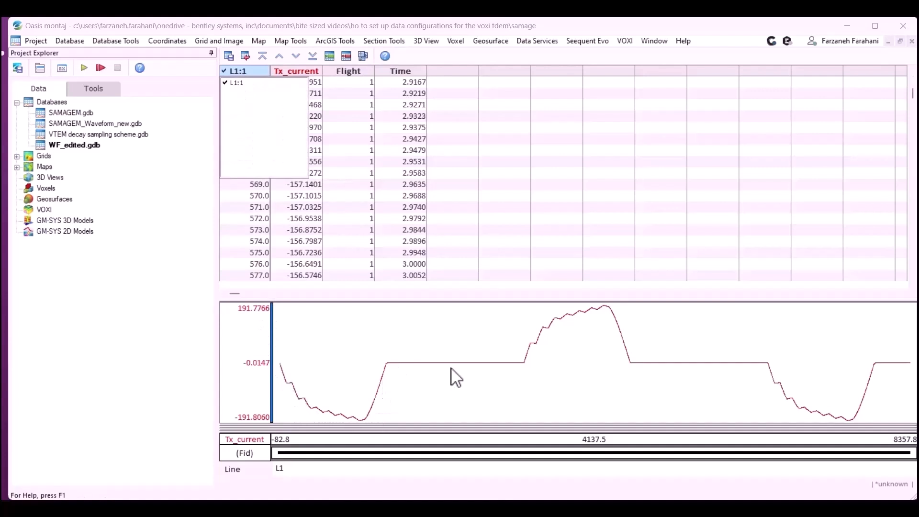
{"action": "mouse_move", "coordinate": [627, 329]}
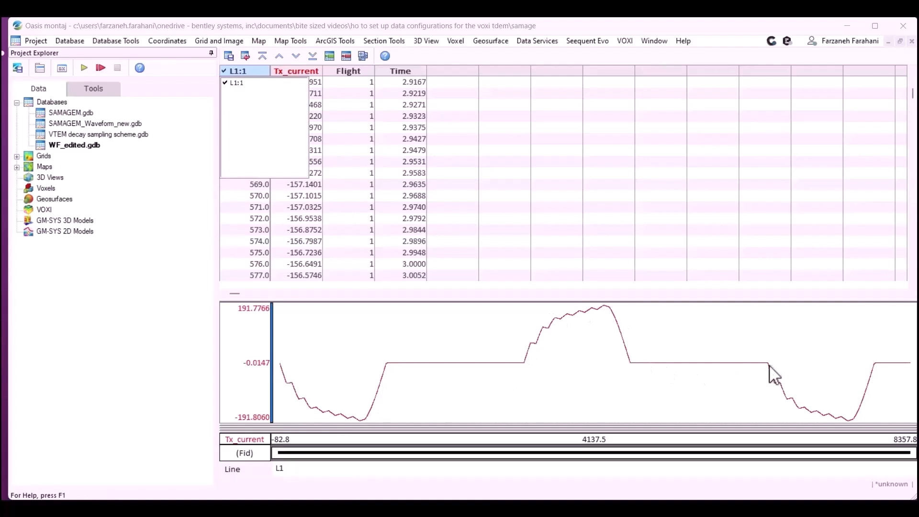
{"action": "mouse_move", "coordinate": [527, 373]}
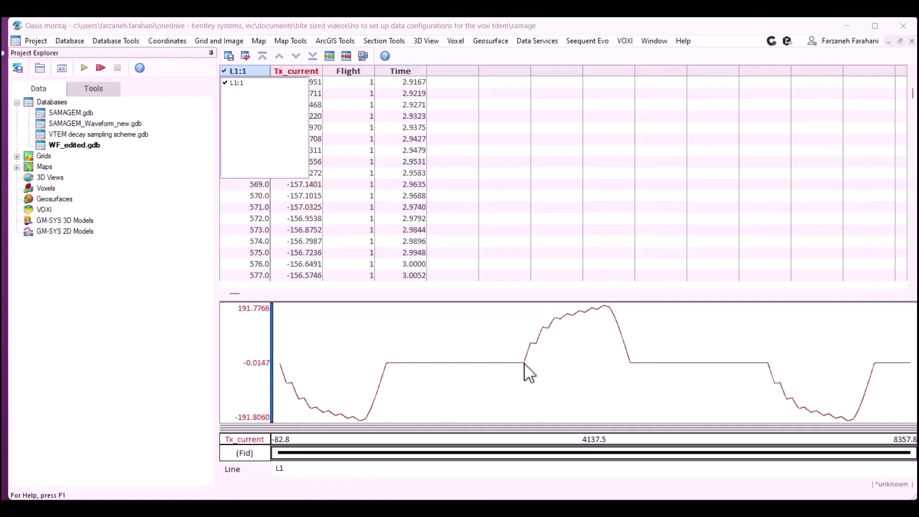
- Mark one half-cycle on the waveform profile and edit the Tx_current channel
{"action": "left_click_drag", "start_coordinate": [526, 359], "coordinate": [765, 362]}
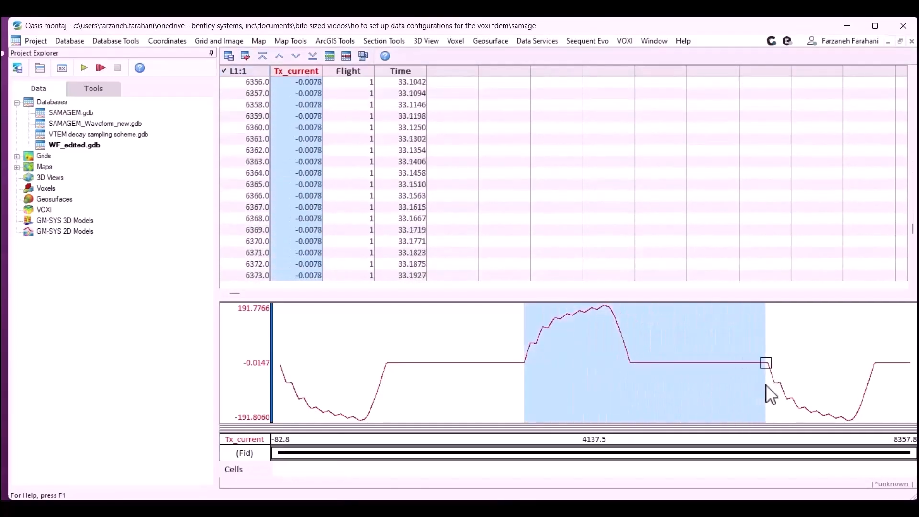
{"action": "scroll", "scroll_direction": "down", "scroll_amount": 3}
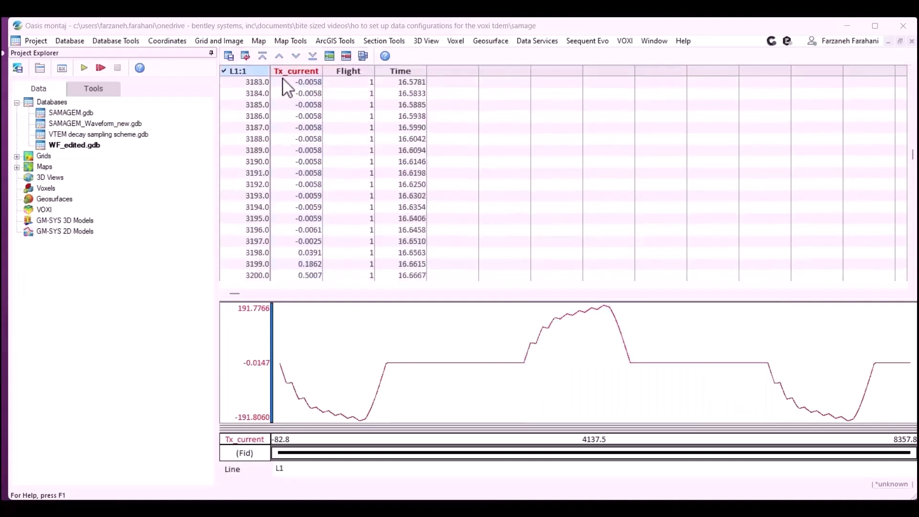
{"action": "left_click", "coordinate": [295, 70]}
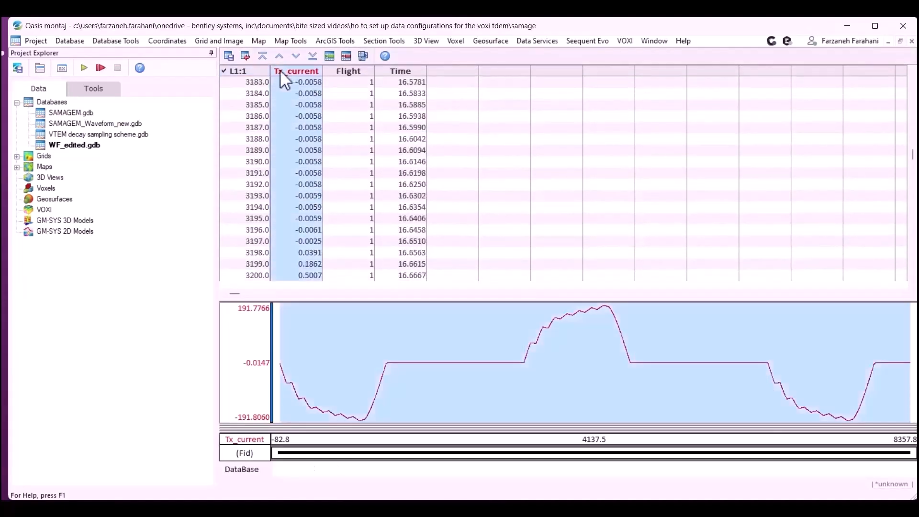
{"action": "left_click", "coordinate": [295, 71]}
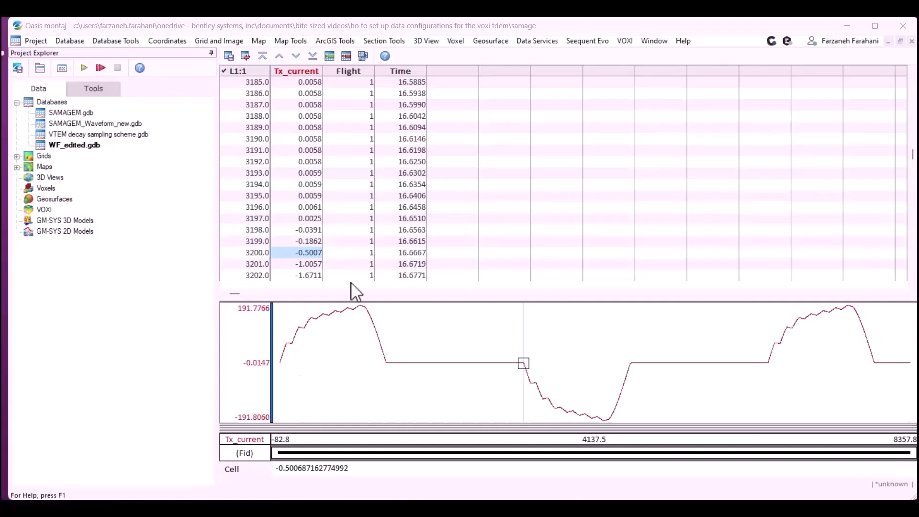
{"action": "mouse_move", "coordinate": [474, 302]}
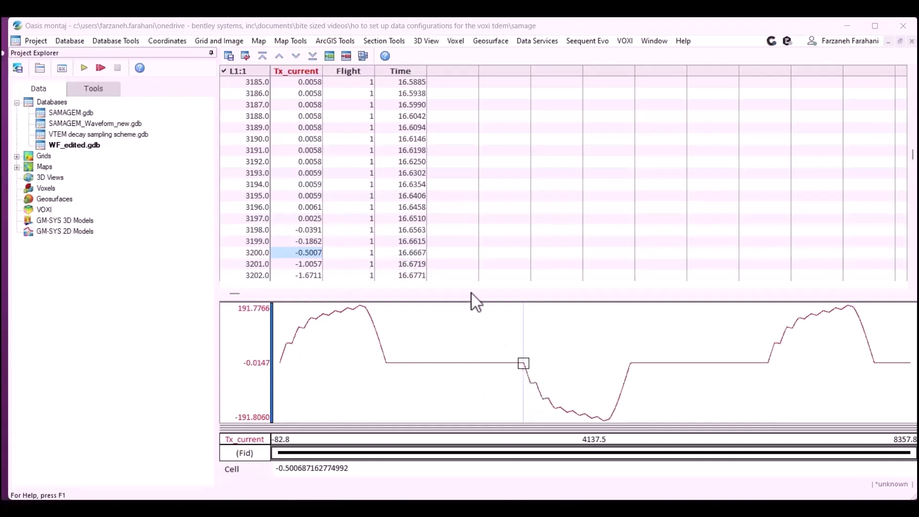
{"action": "mouse_move", "coordinate": [423, 264]}
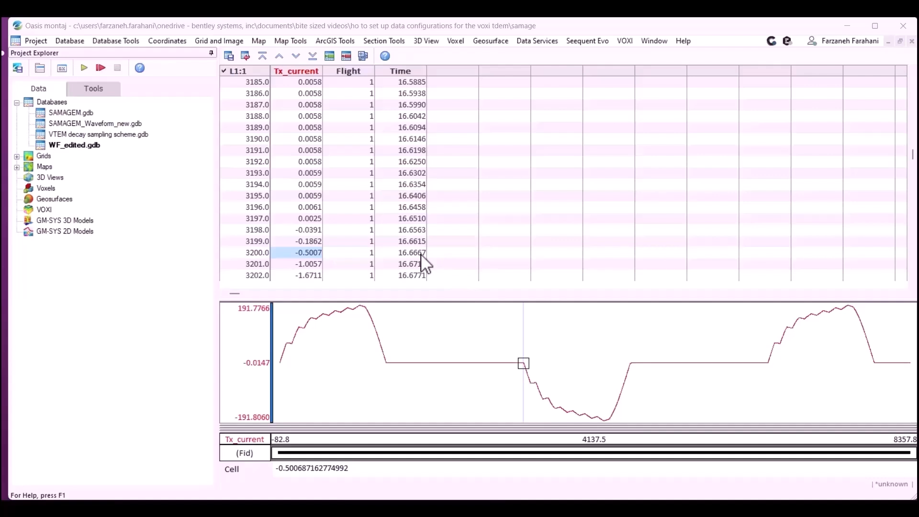
{"action": "mouse_move", "coordinate": [403, 266]}
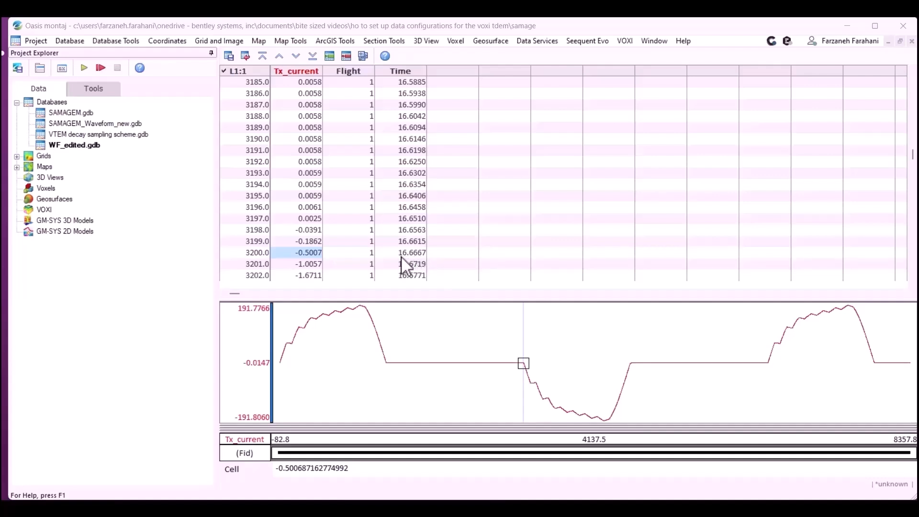
{"action": "mouse_move", "coordinate": [420, 269]}
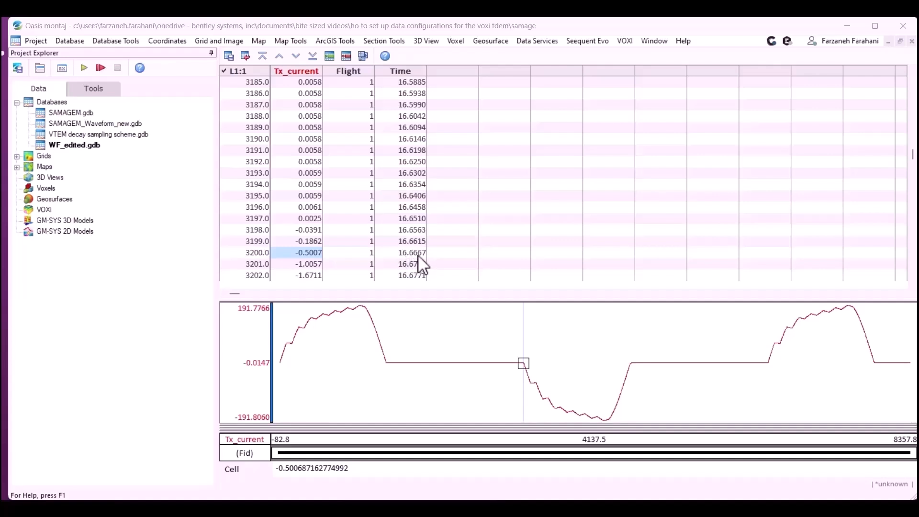
{"action": "mouse_move", "coordinate": [343, 266]}
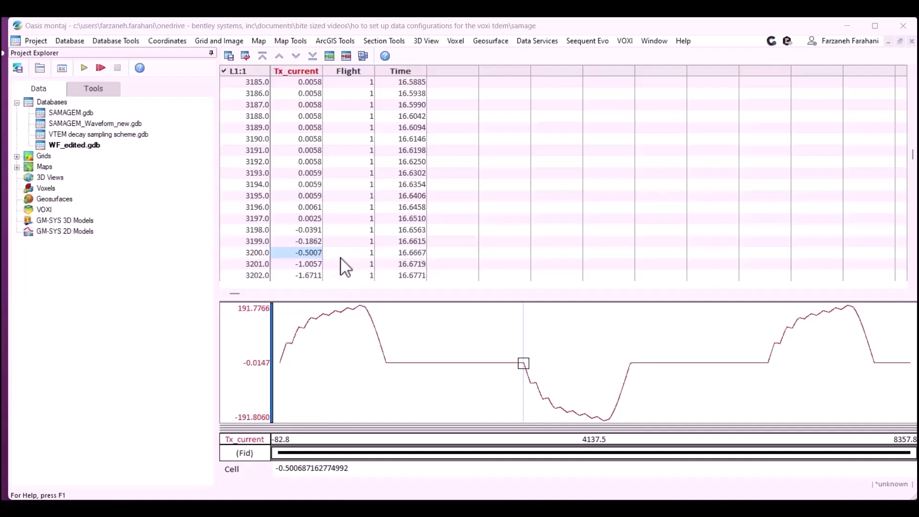
{"action": "left_click", "coordinate": [308, 263]}
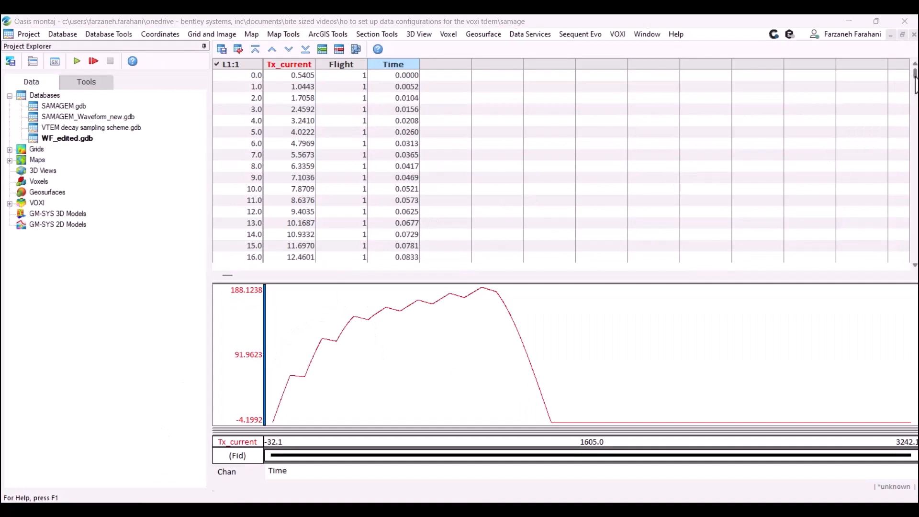
- Edit the Tx_current channel properties, setting its units to A
{"action": "scroll", "scroll_direction": "down", "scroll_amount": 3}
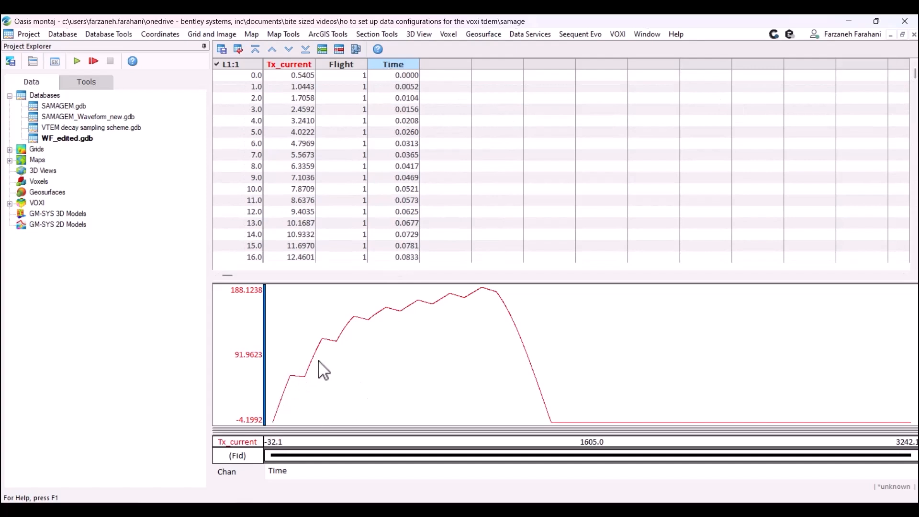
{"action": "mouse_move", "coordinate": [700, 426]}
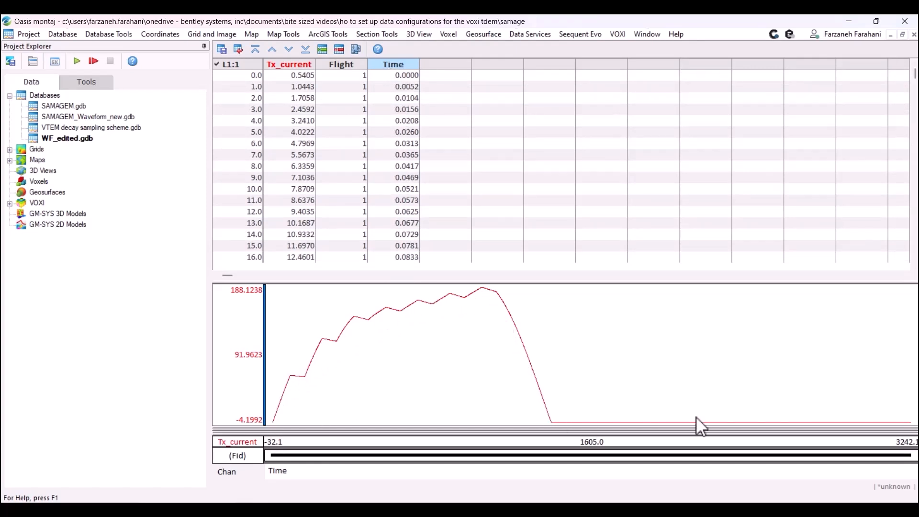
{"action": "mouse_move", "coordinate": [316, 99]}
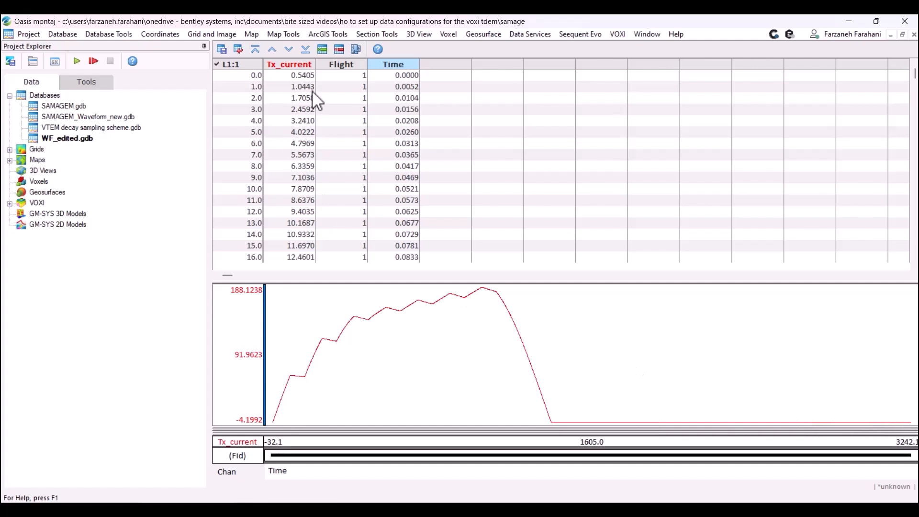
{"action": "right_click", "coordinate": [288, 63]}
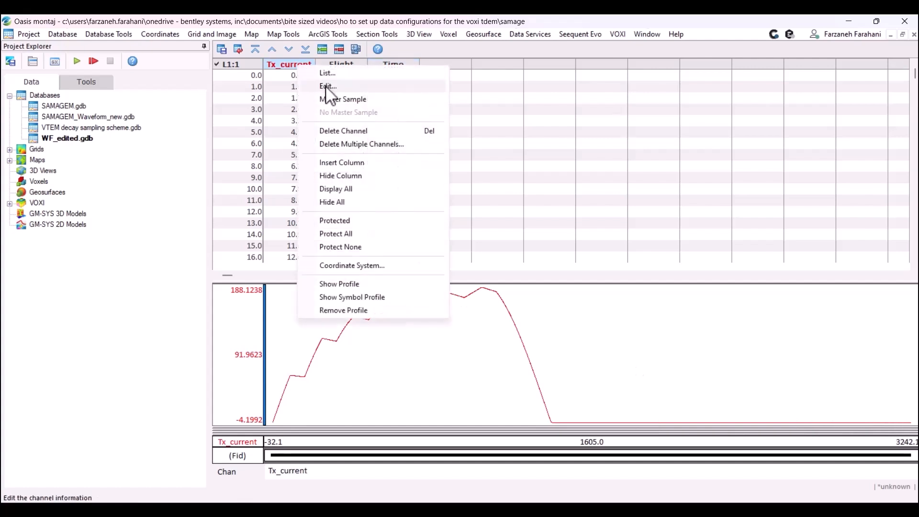
{"action": "left_click", "coordinate": [327, 86]}
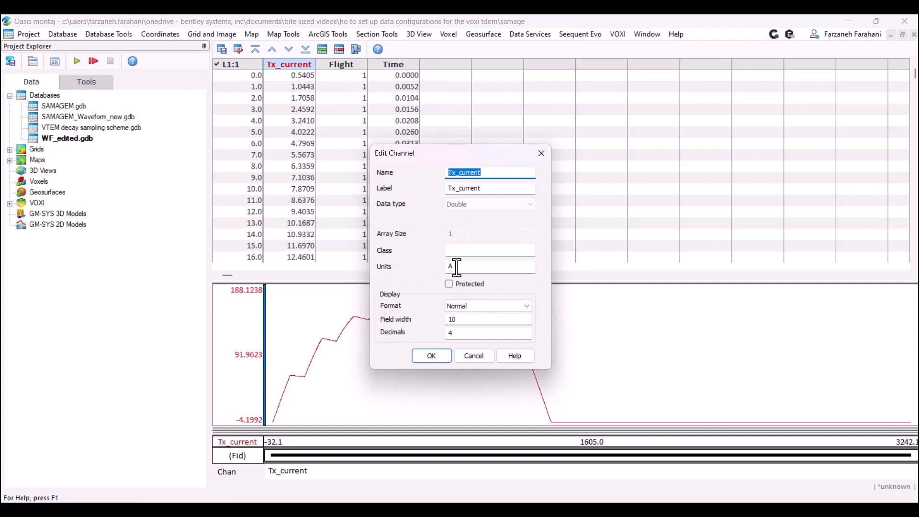
{"action": "mouse_move", "coordinate": [545, 173]}
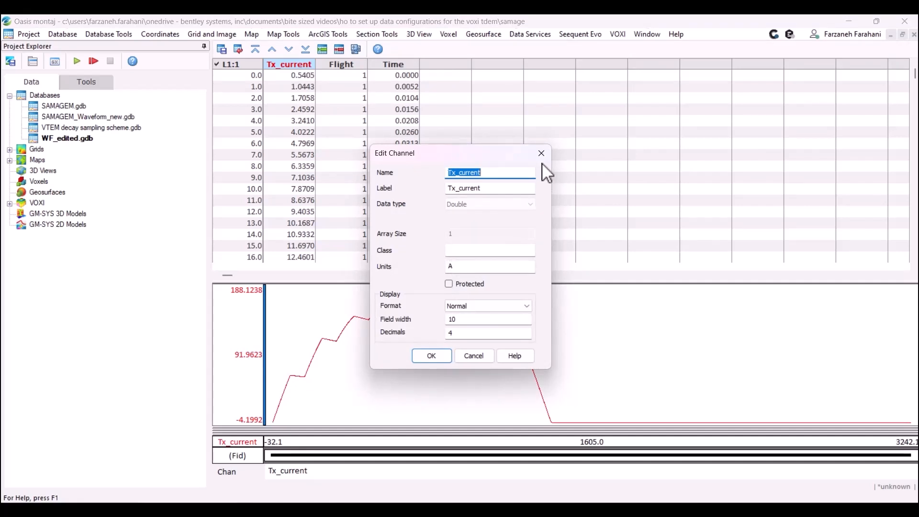
- Inspect the Time channel's settings in WF_edited.gdb
{"action": "left_click", "coordinate": [430, 355]}
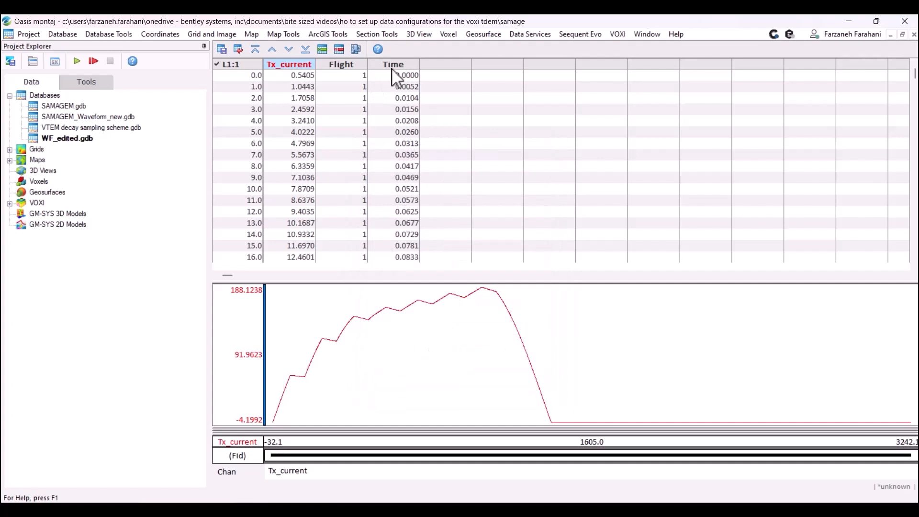
{"action": "right_click", "coordinate": [392, 64]}
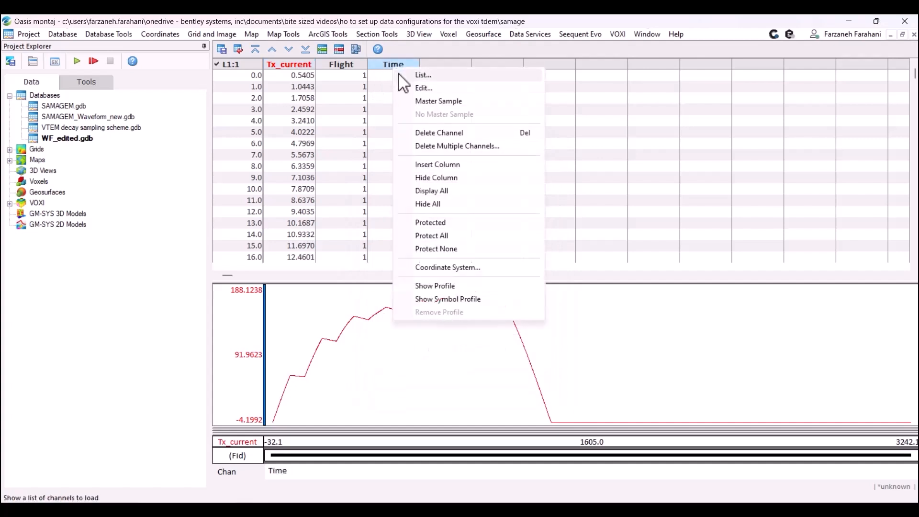
{"action": "left_click", "coordinate": [422, 87]}
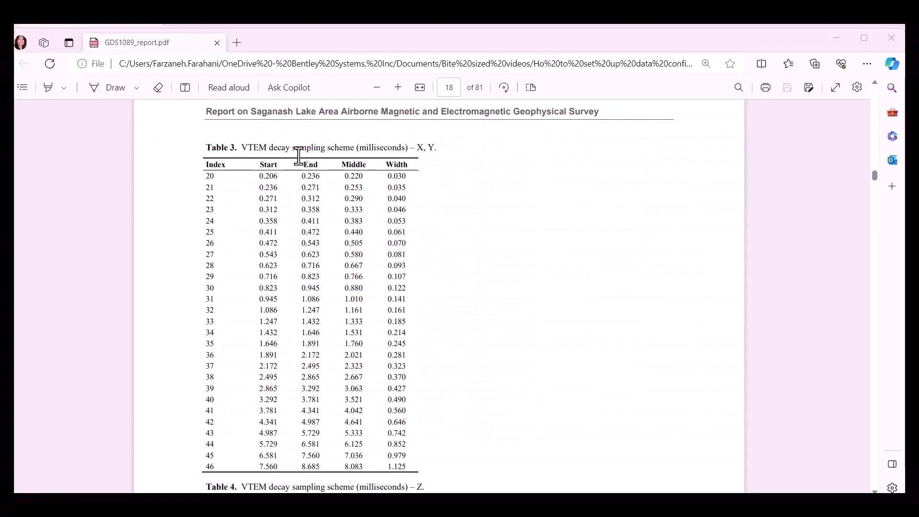
{"action": "mouse_move", "coordinate": [397, 256]}
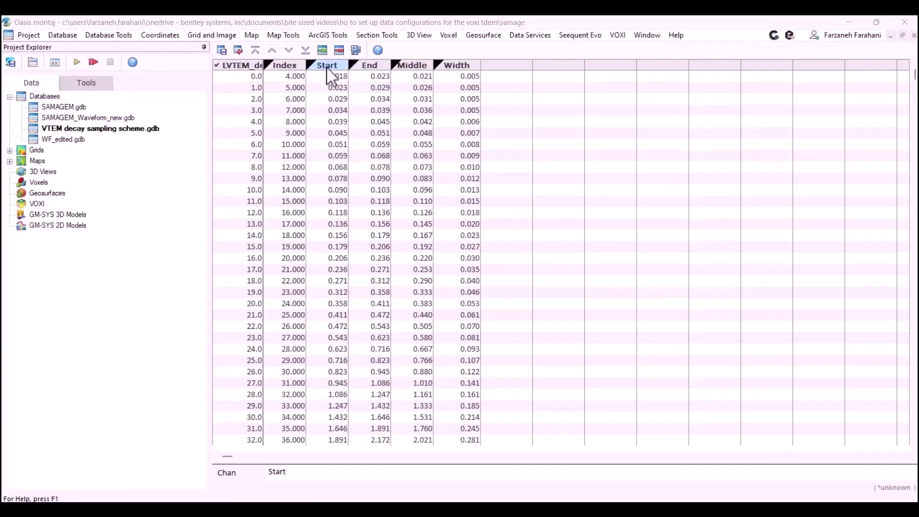
- Inspect the Start time channel in the VTEM decay sampling scheme database
{"action": "double_click", "coordinate": [326, 65]}
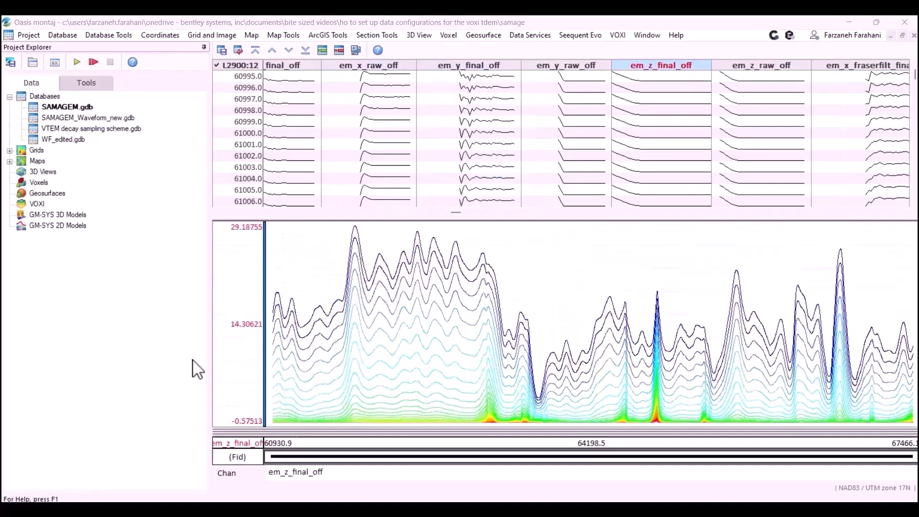
{"action": "mouse_move", "coordinate": [218, 332]}
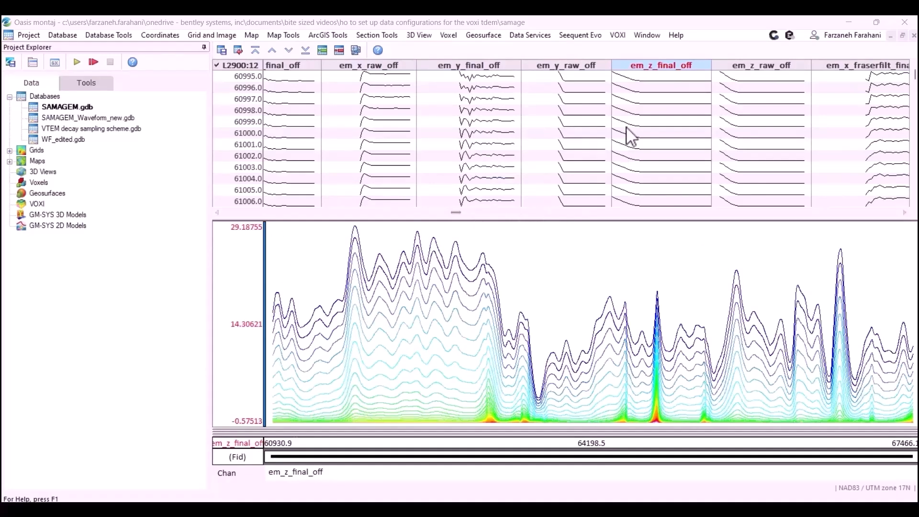
{"action": "right_click", "coordinate": [661, 65]}
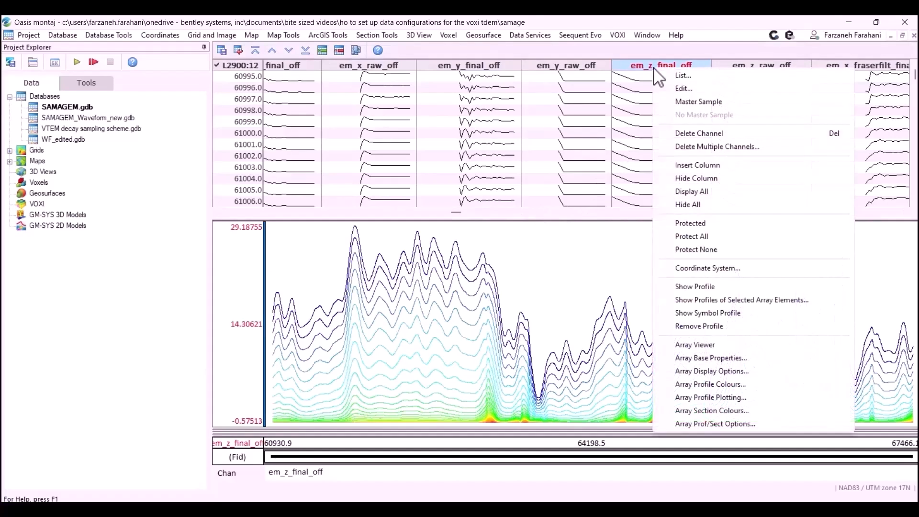
{"action": "mouse_move", "coordinate": [684, 89]}
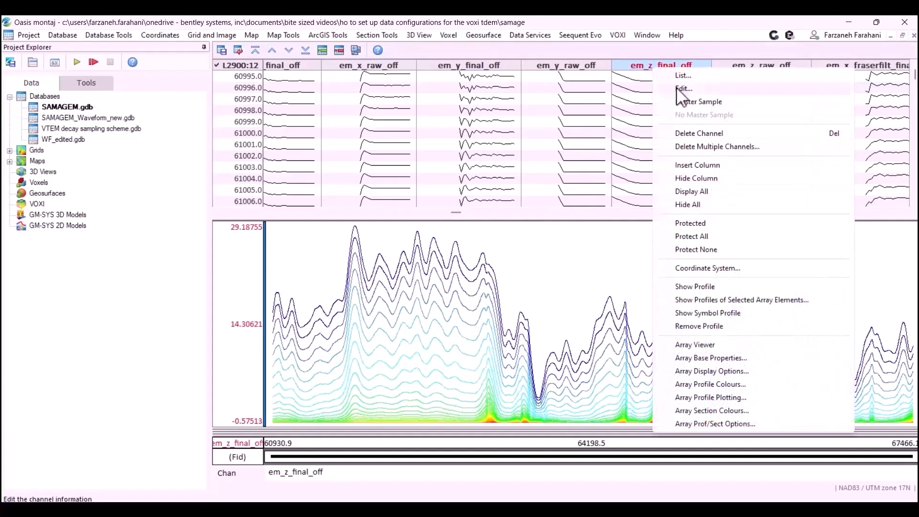
{"action": "left_click", "coordinate": [683, 89]}
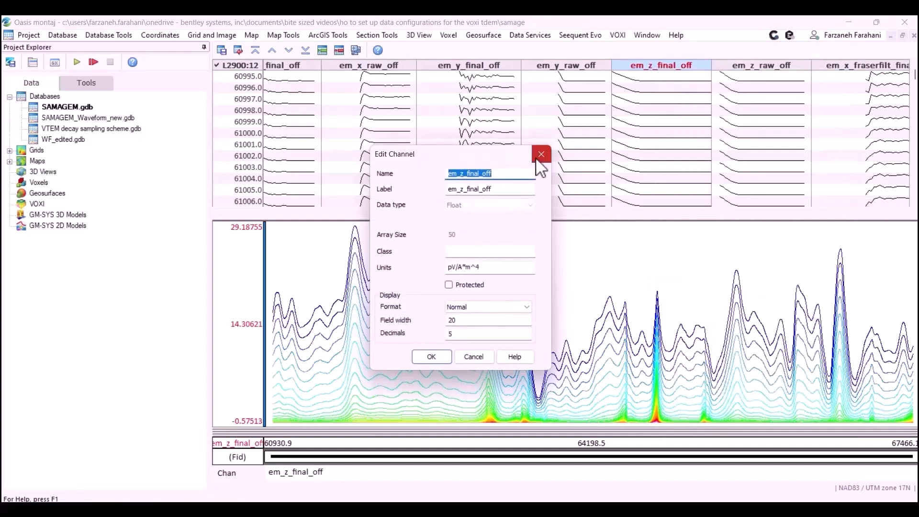
{"action": "left_click", "coordinate": [540, 154]}
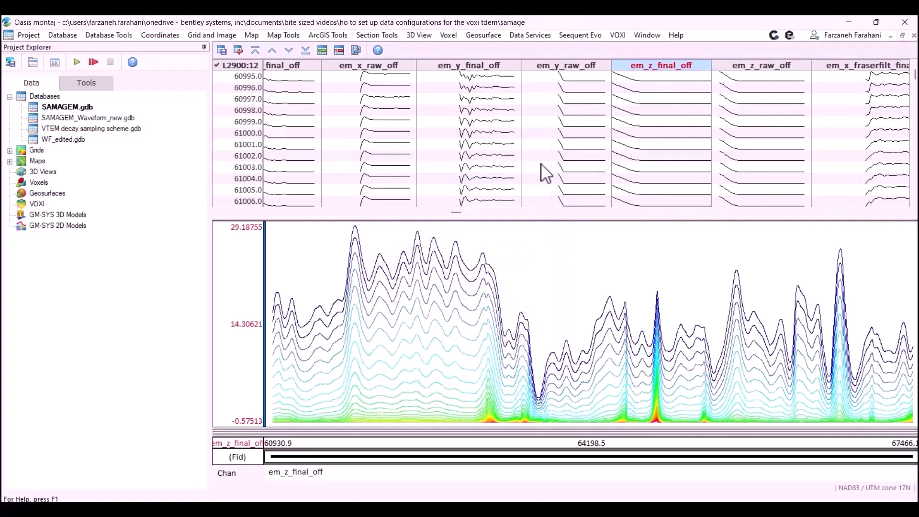
{"action": "right_click", "coordinate": [661, 65]}
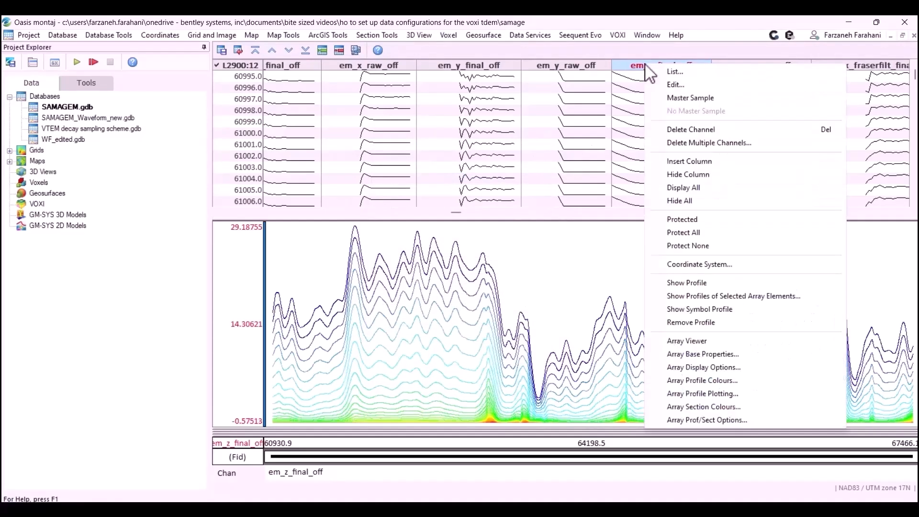
{"action": "mouse_move", "coordinate": [701, 353]}
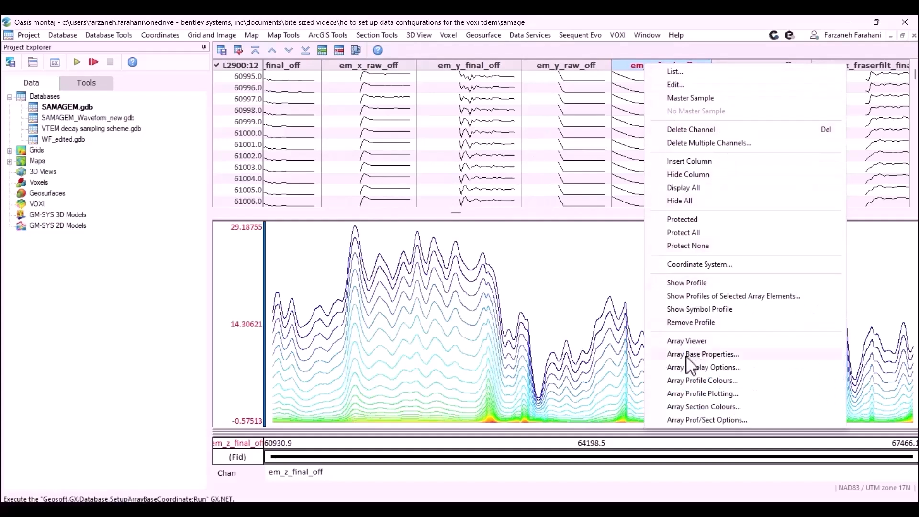
- Import em_z_final_off time windows from VTEM decay sampling scheme.gdb into its array base
{"action": "left_click", "coordinate": [702, 353]}
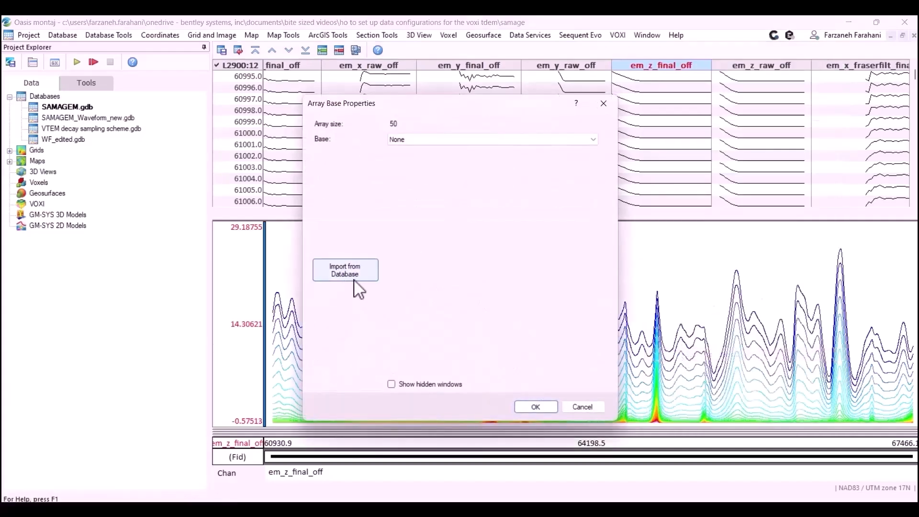
{"action": "left_click", "coordinate": [344, 270]}
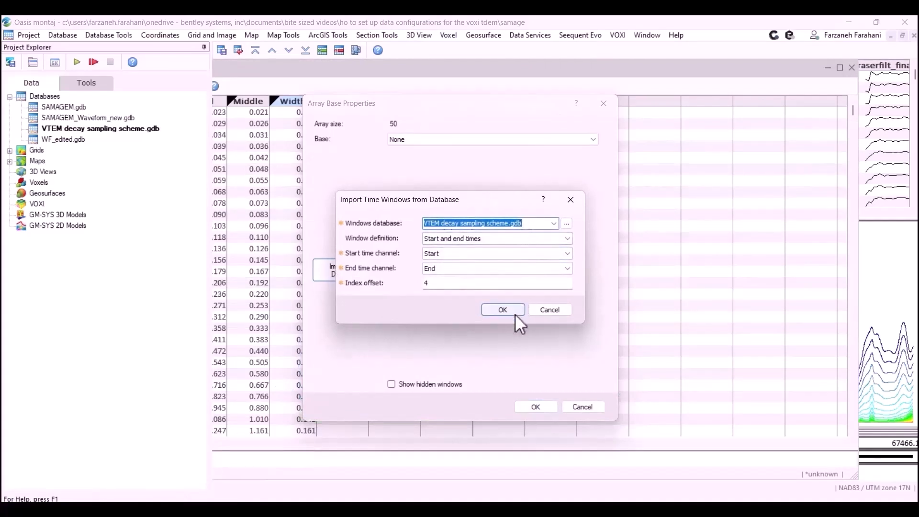
{"action": "left_click", "coordinate": [501, 310]}
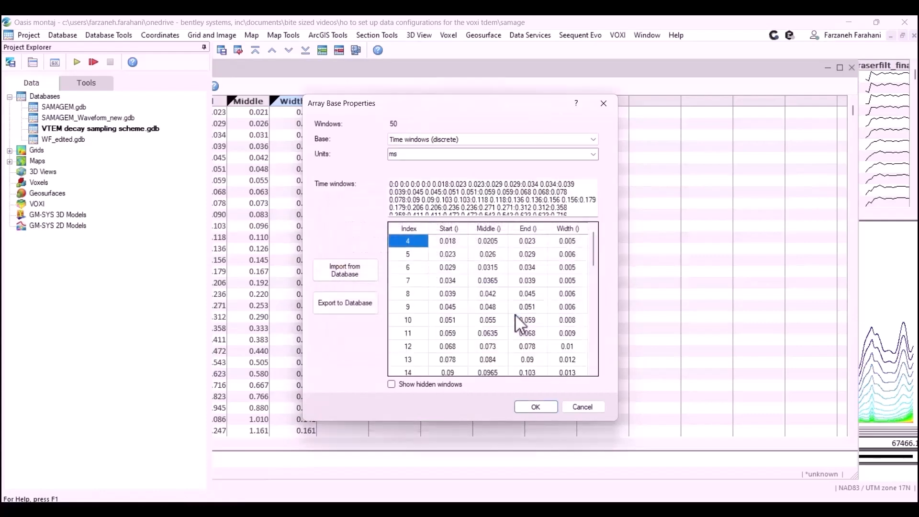
{"action": "left_click", "coordinate": [534, 406]}
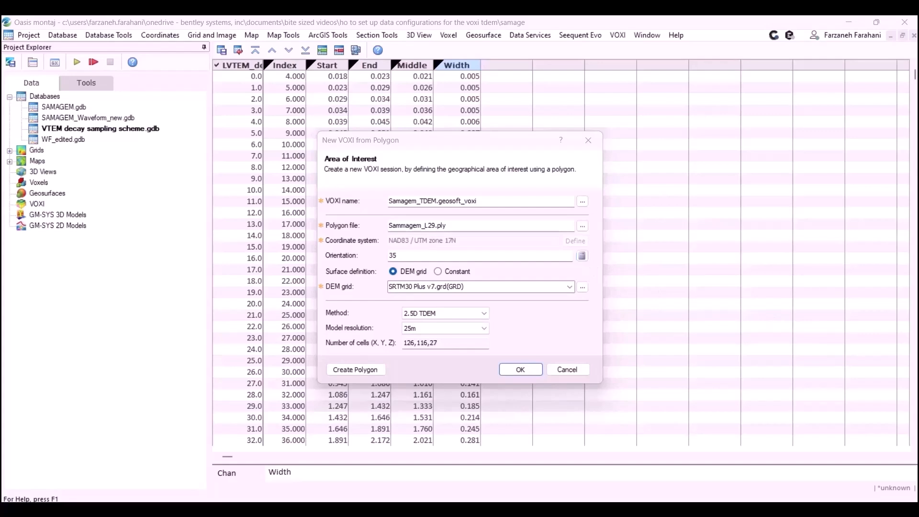
- Create the Samagem_TDEM VOXI session, declining to add measurement data
{"action": "left_click", "coordinate": [519, 369]}
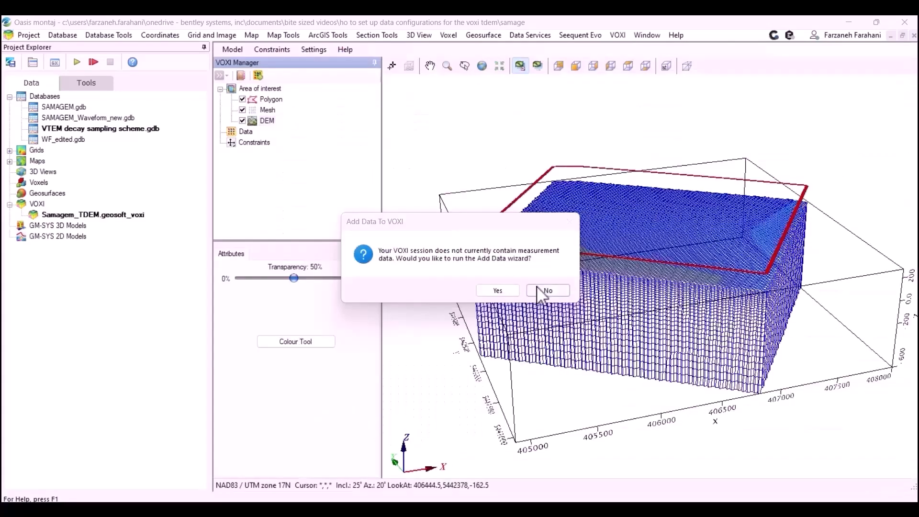
{"action": "left_click", "coordinate": [547, 291]}
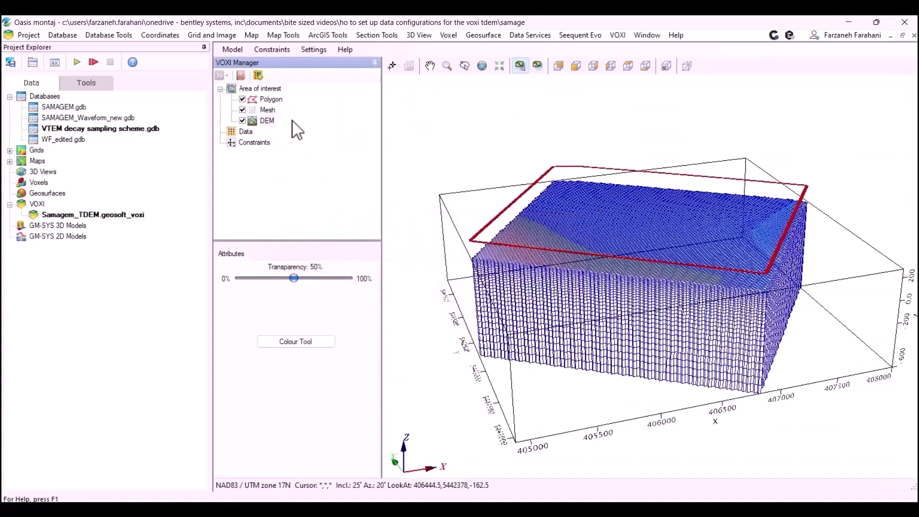
- Set the VOXI mesh bottom of model to -100
{"action": "double_click", "coordinate": [267, 109]}
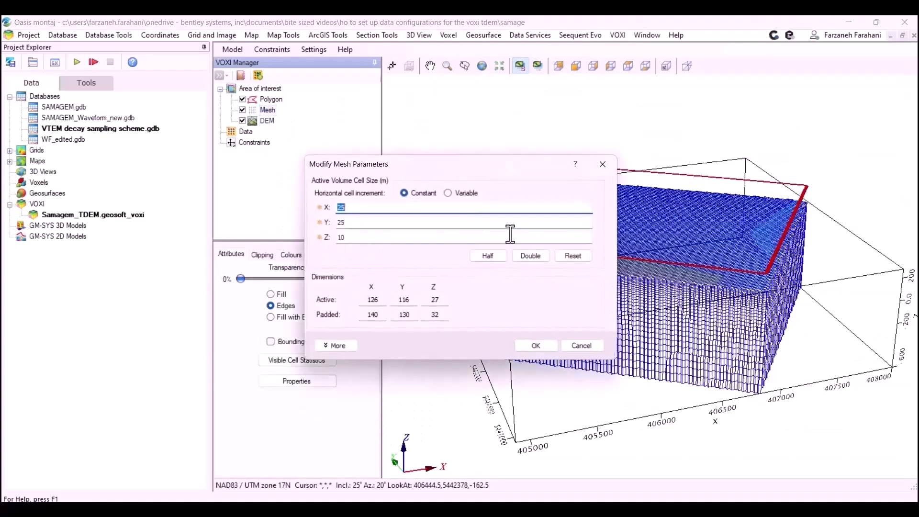
{"action": "left_click", "coordinate": [336, 344]}
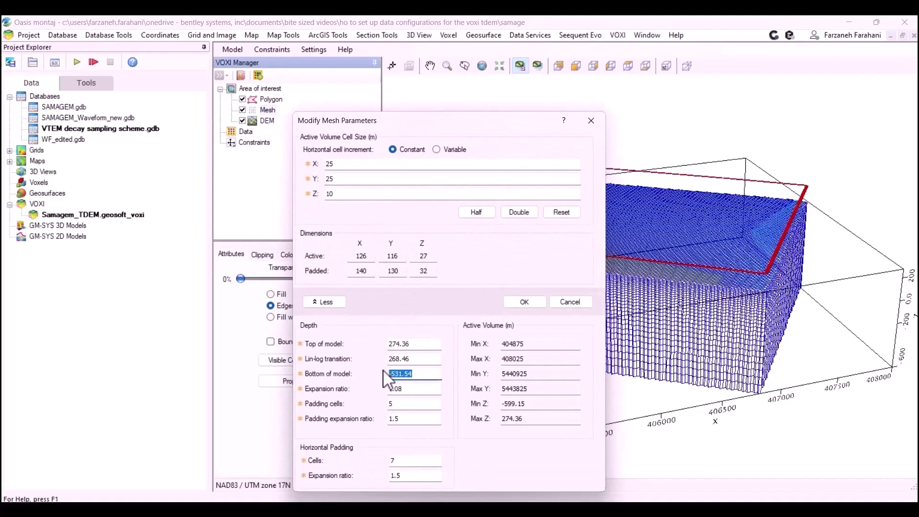
{"action": "type", "text": "-100"}
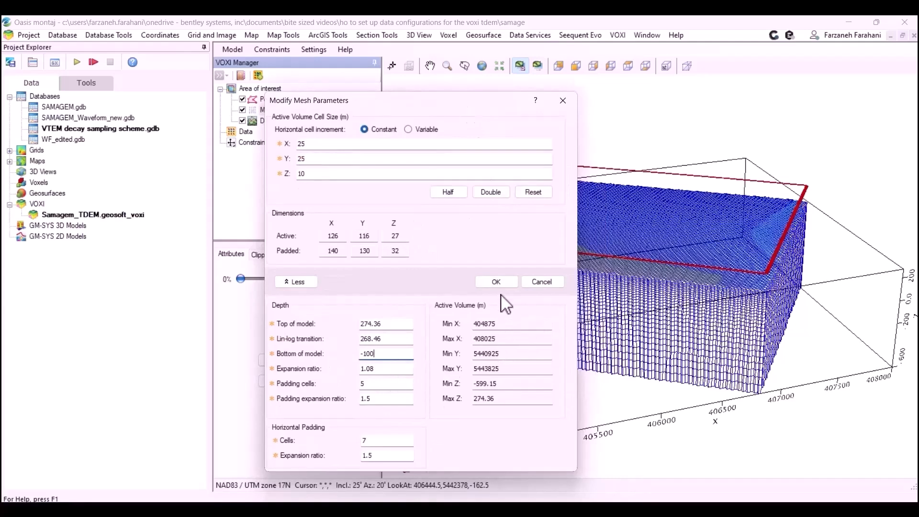
{"action": "left_click", "coordinate": [495, 281]}
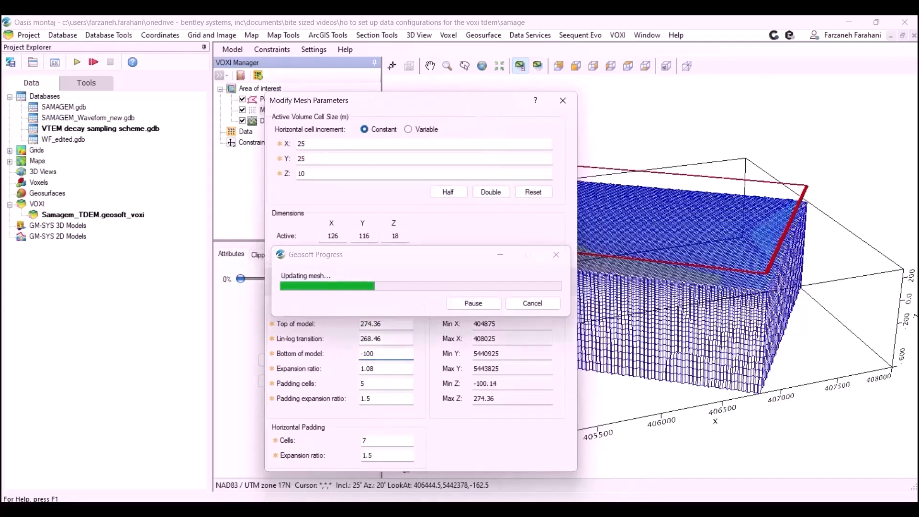